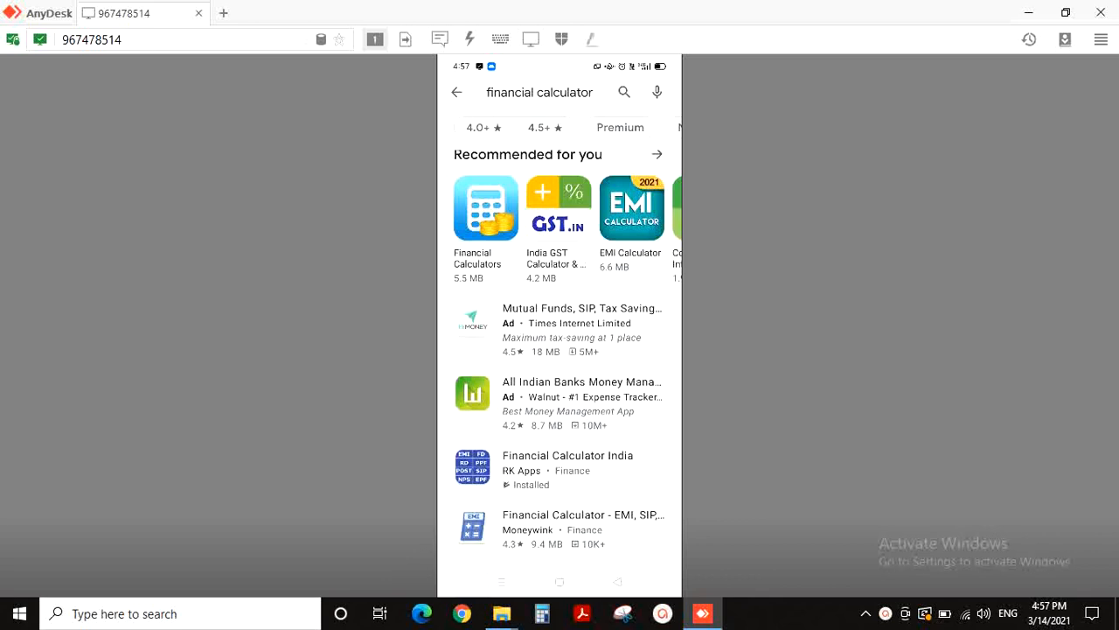
mouse_move(613, 80)
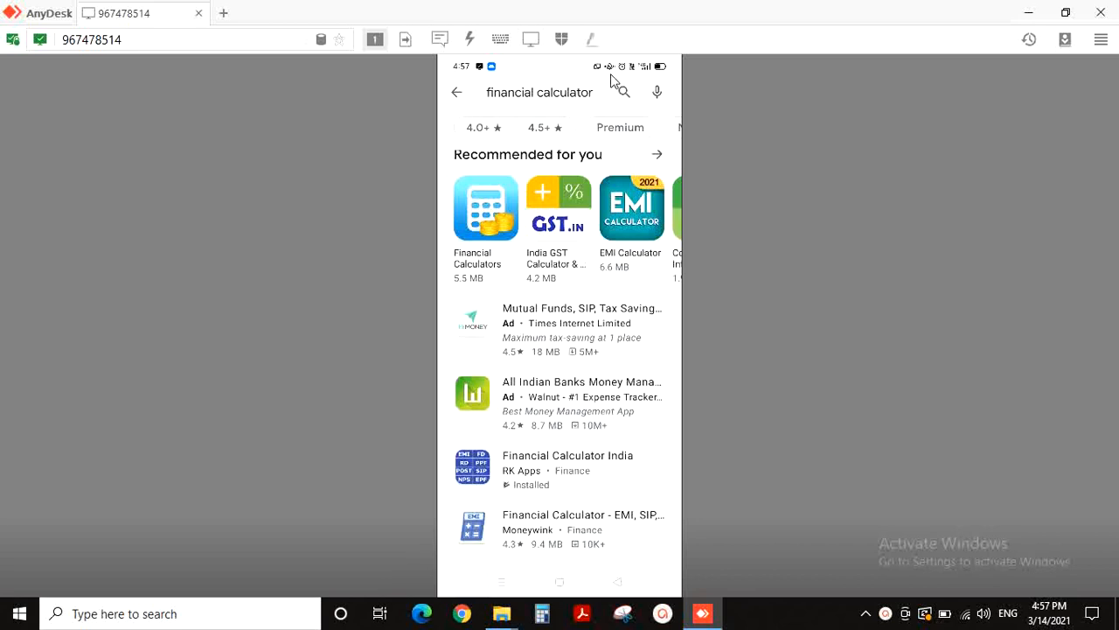
mouse_move(626, 130)
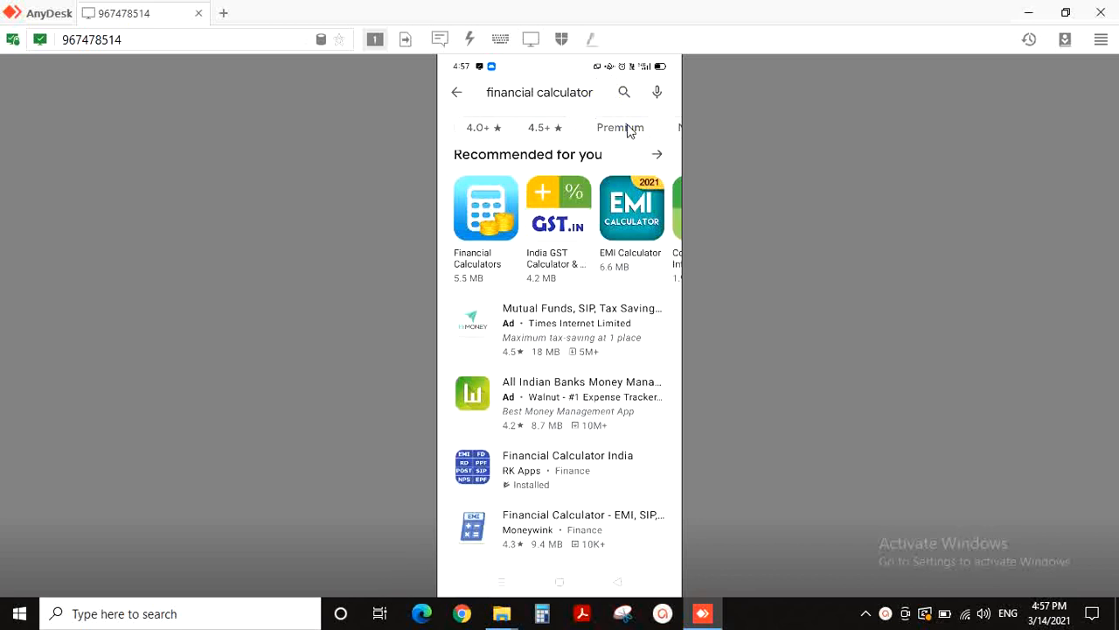
mouse_move(549, 98)
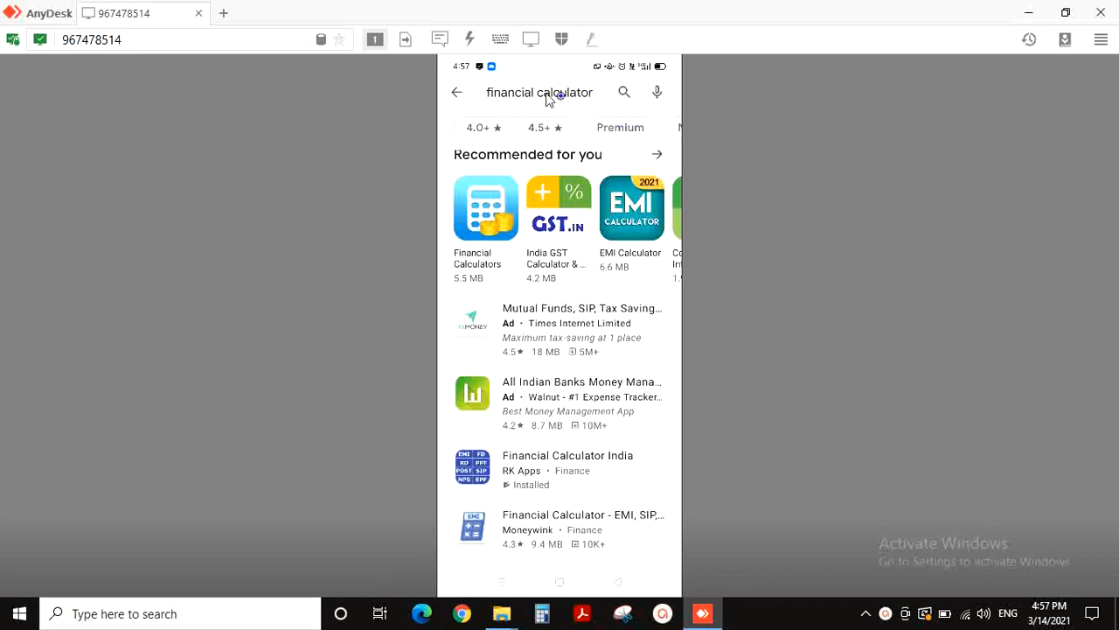
Step: Open Financial Calculator India from its Play Store listing to reach its calculator list
click(623, 91)
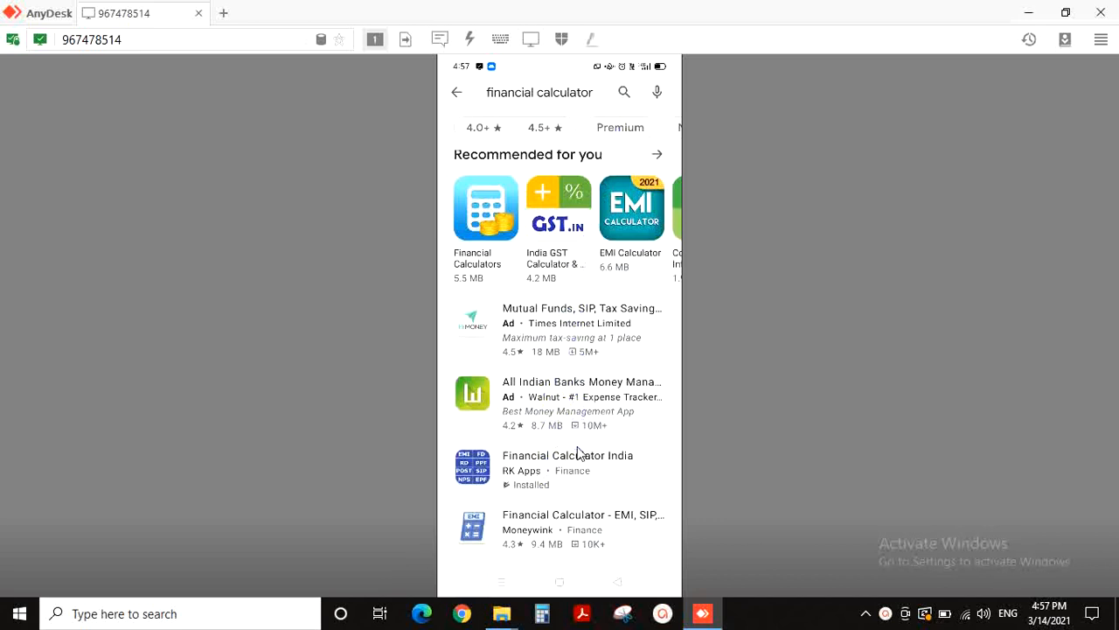
mouse_move(595, 465)
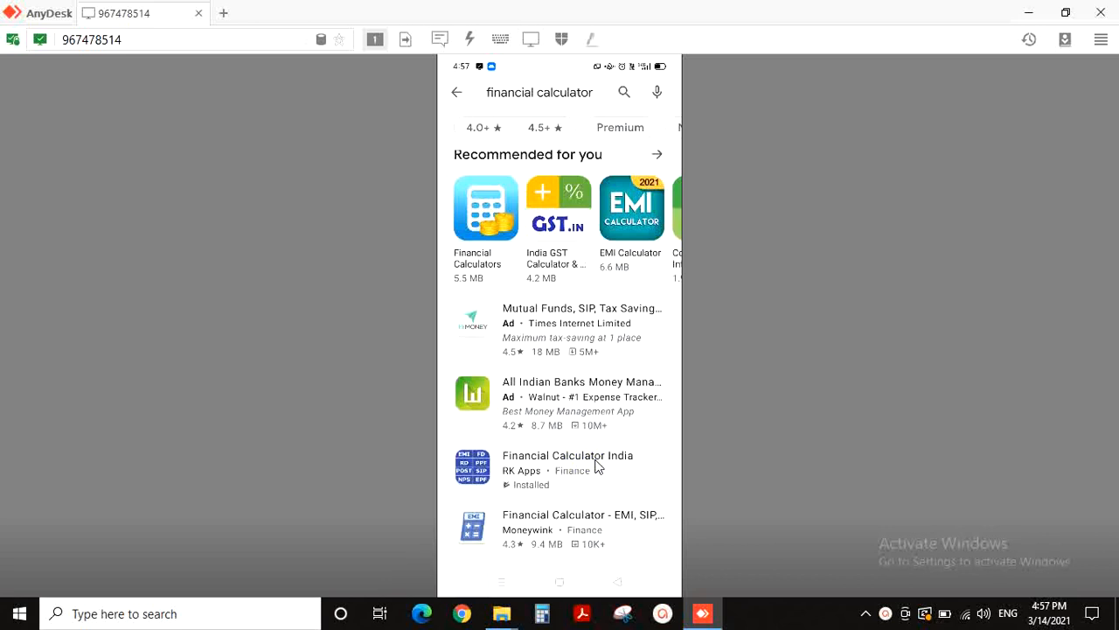
click(595, 465)
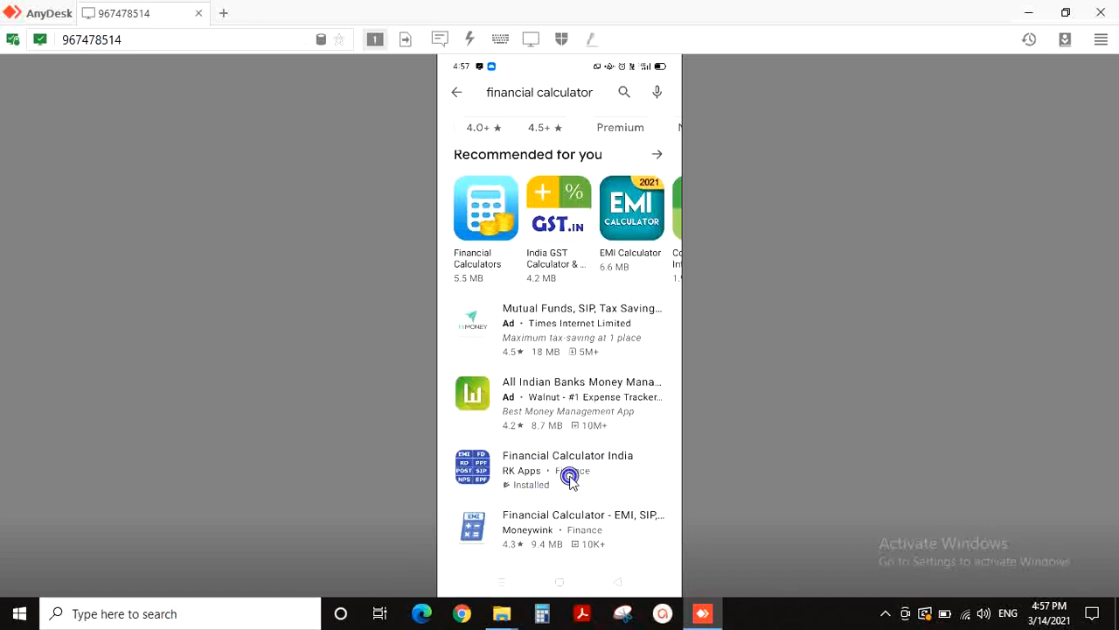
click(569, 469)
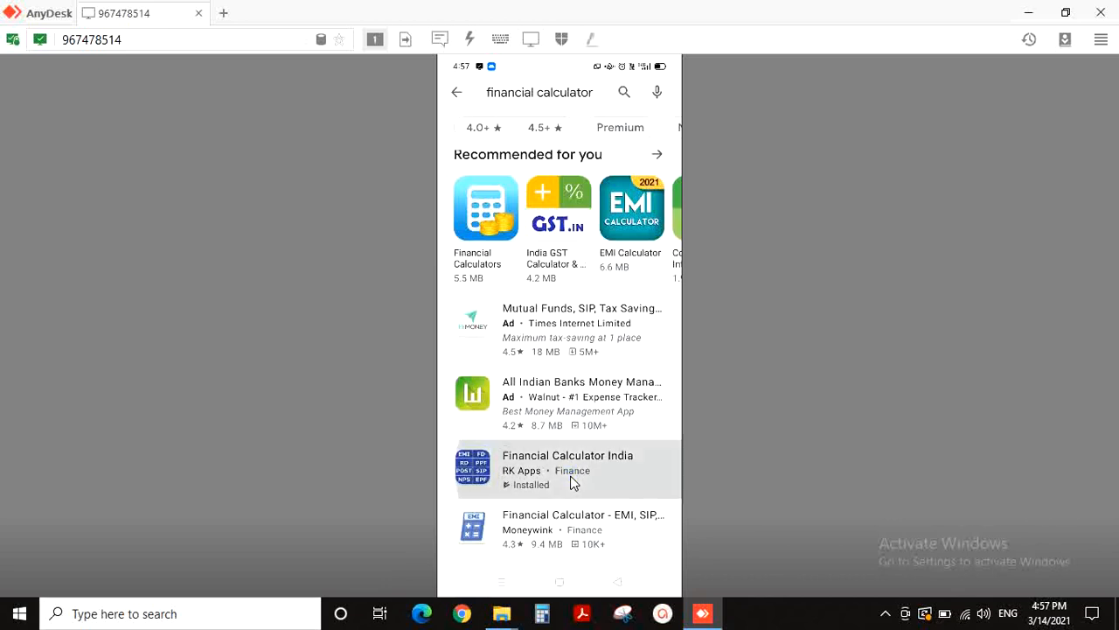
click(567, 469)
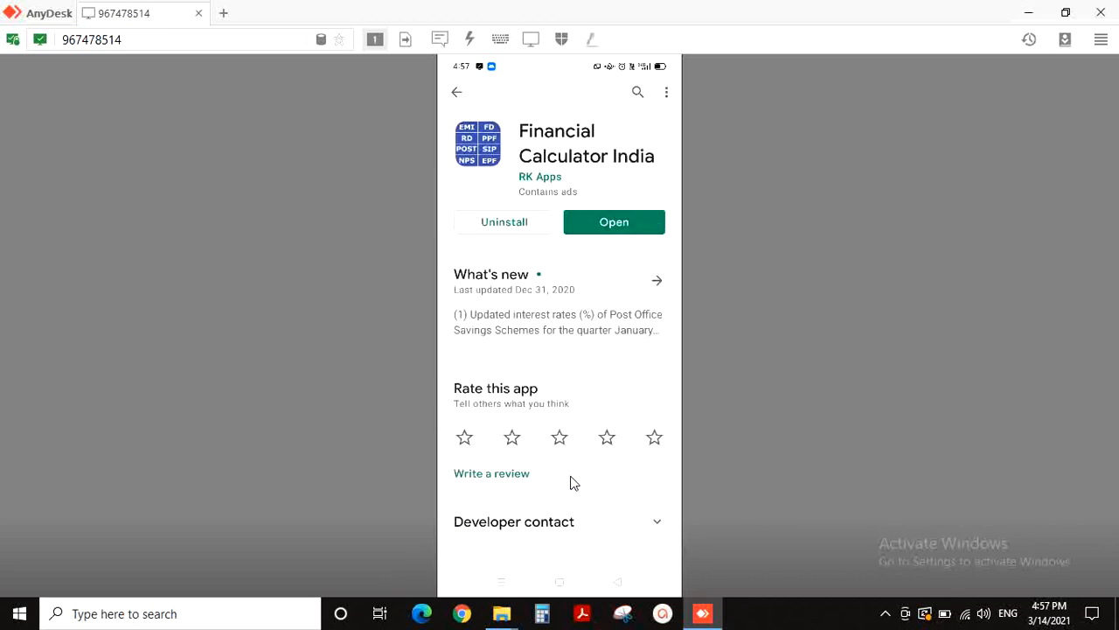
click(614, 221)
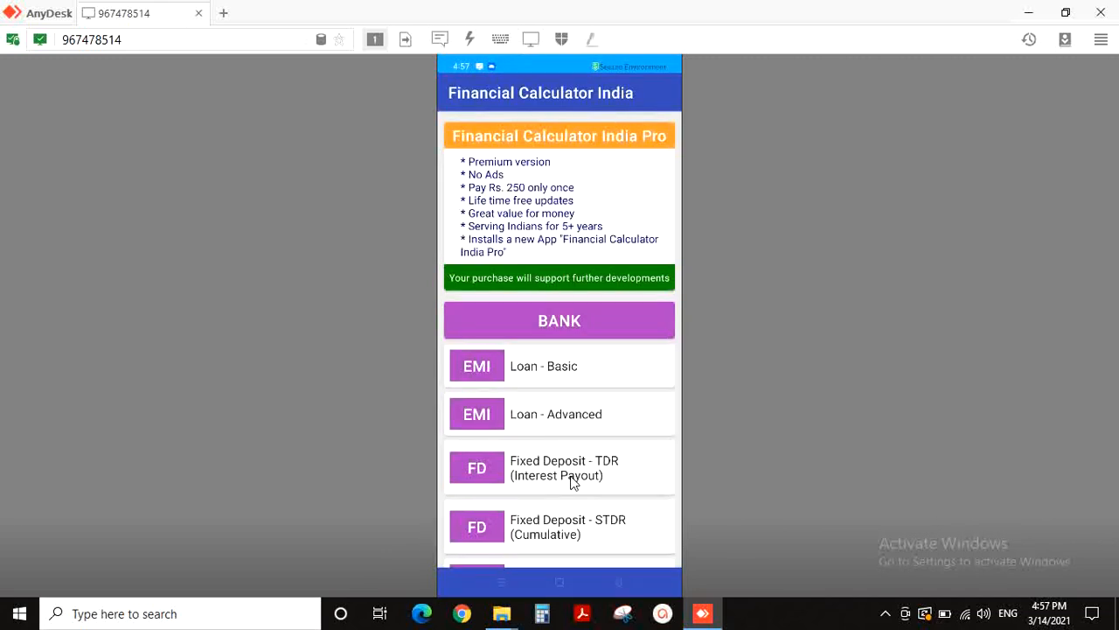
Step: Scroll the home list through the bonds, general, tax and insurance calculator categories
scroll(down, 3)
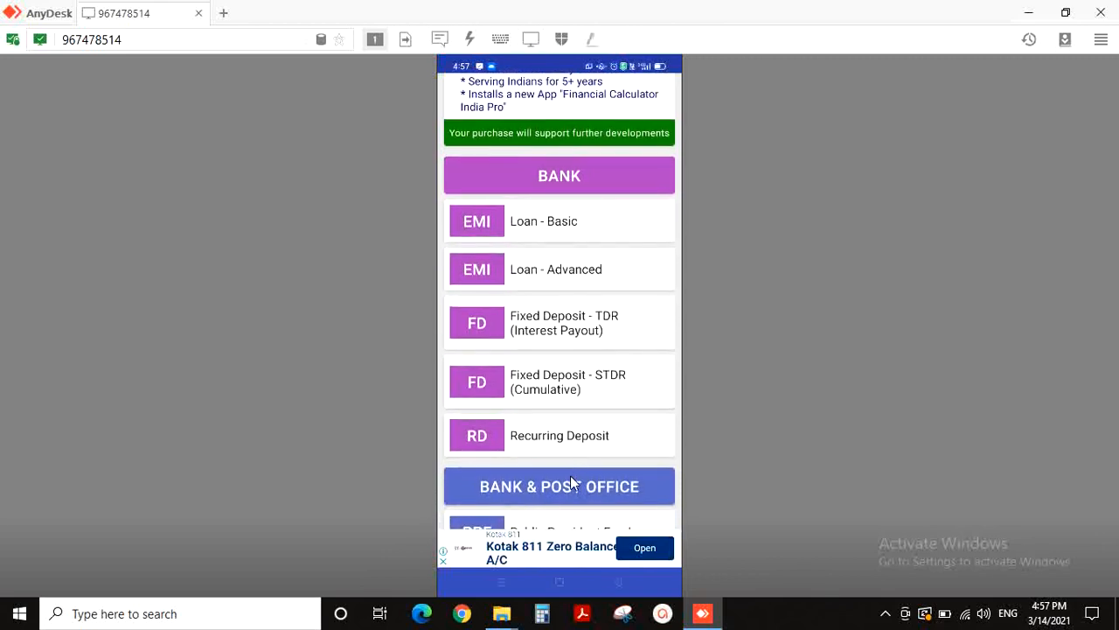
scroll(down, 3)
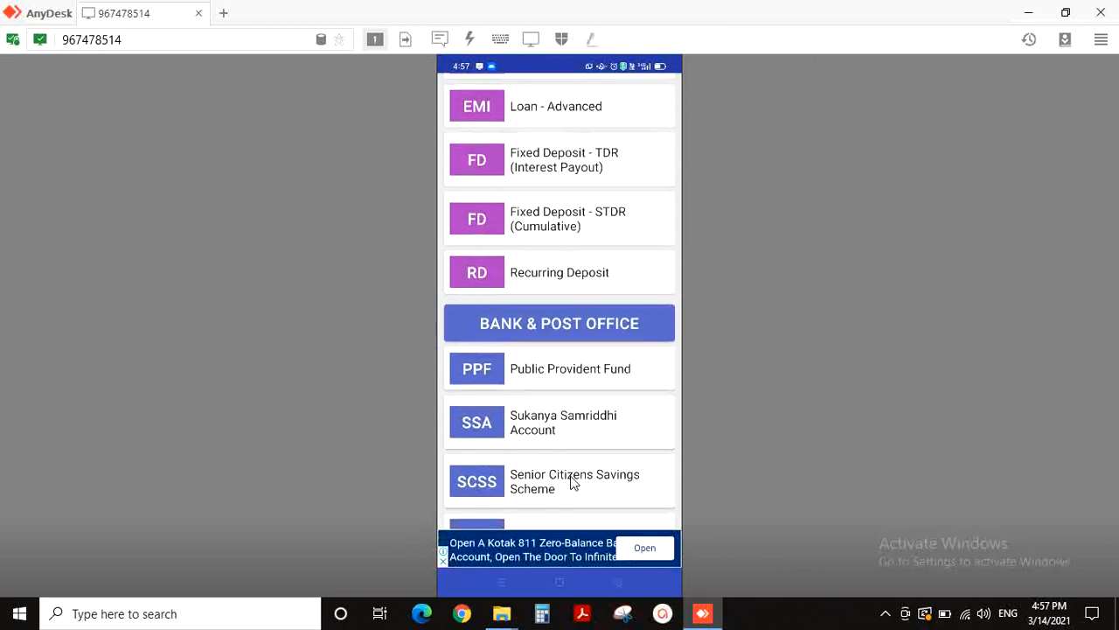
scroll(down, 3)
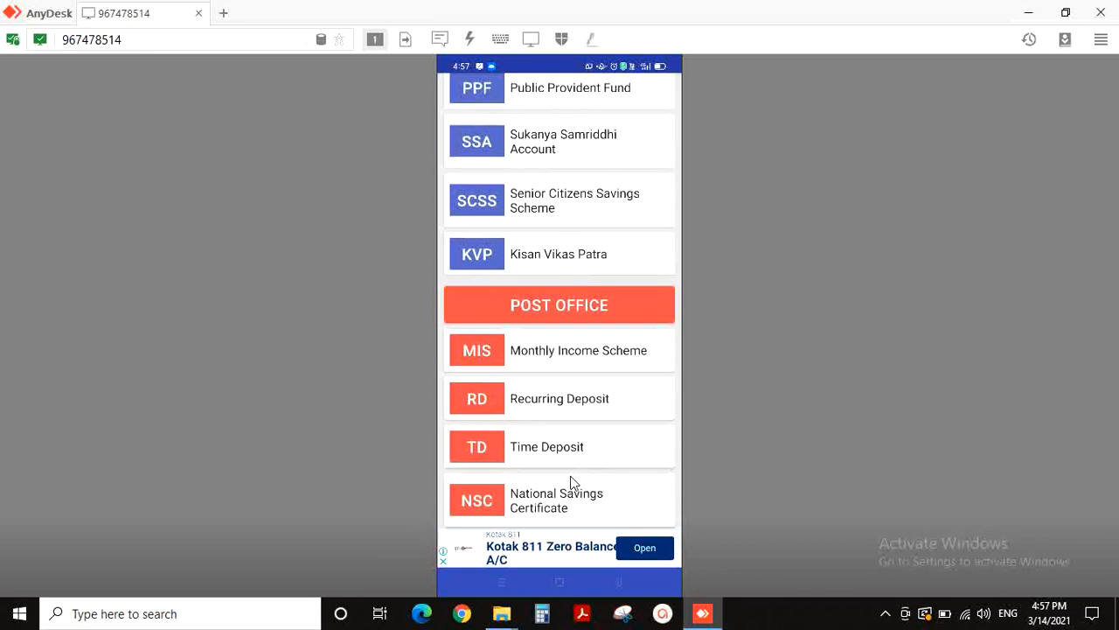
scroll(down, 3)
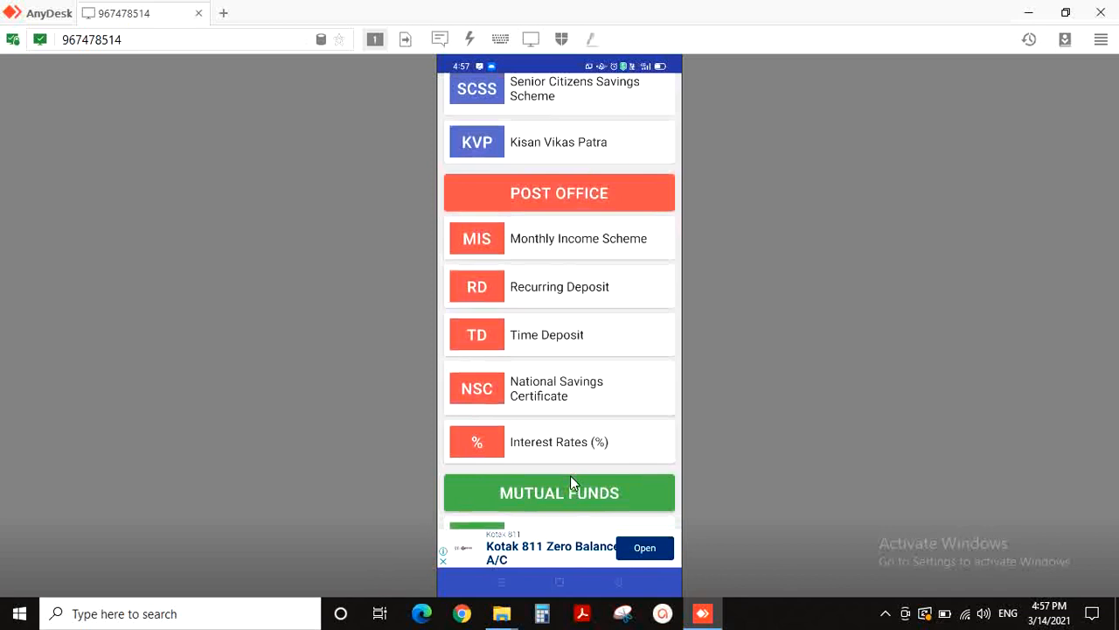
scroll(down, 3)
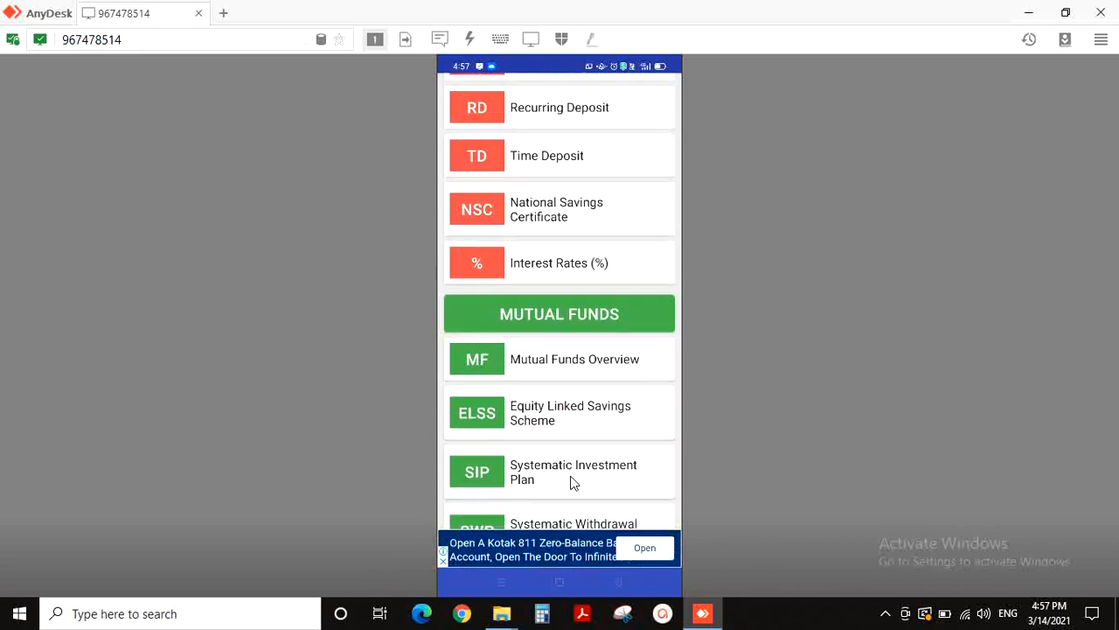
scroll(down, 3)
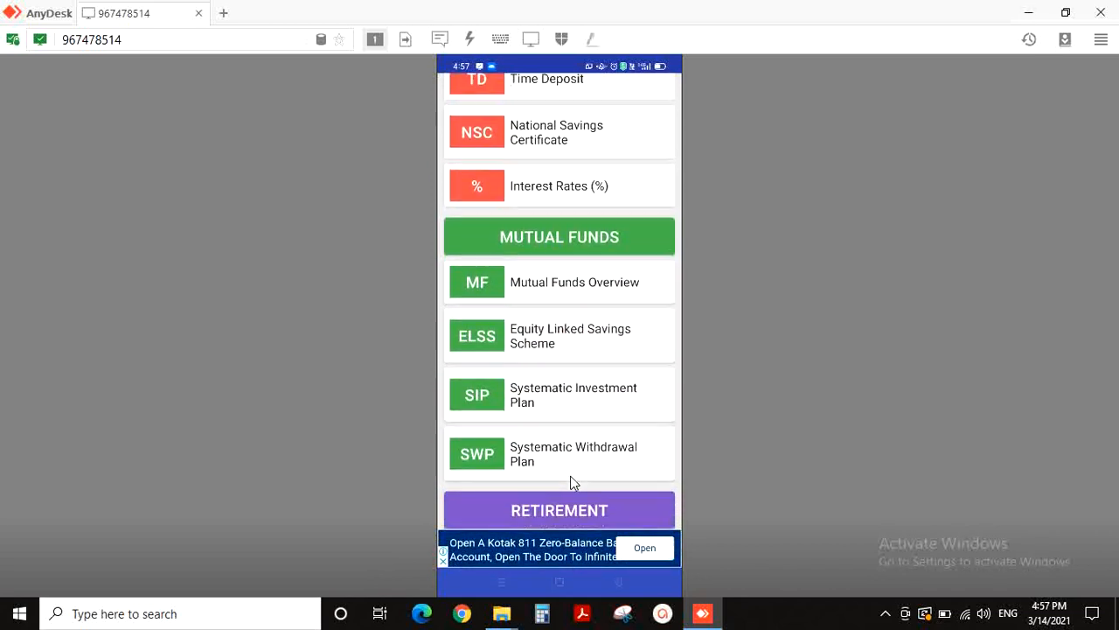
scroll(down, 3)
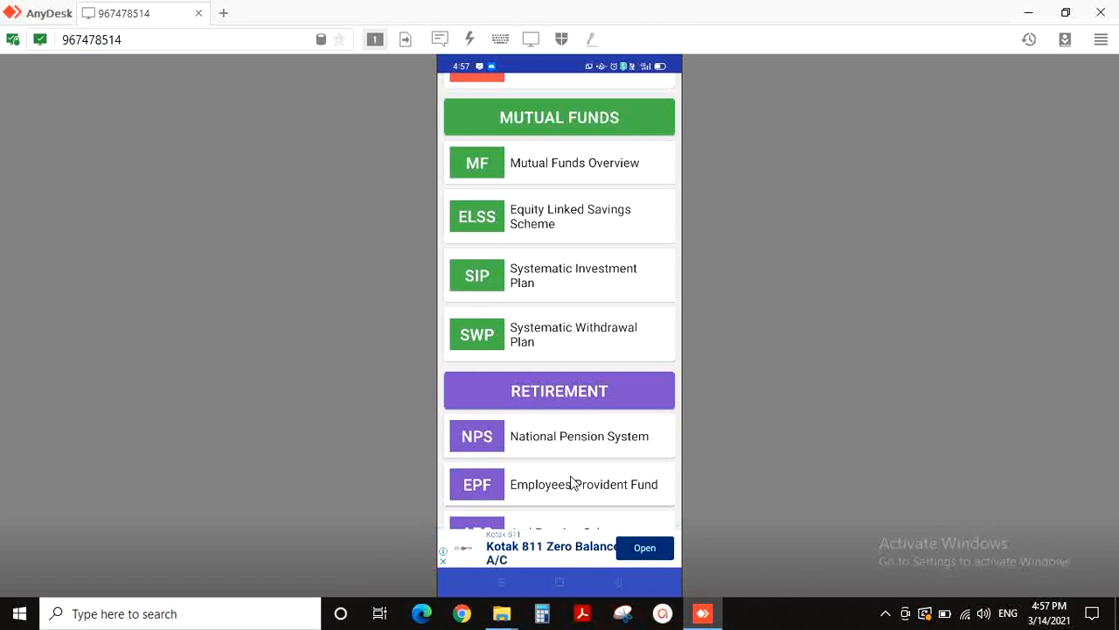
scroll(down, 3)
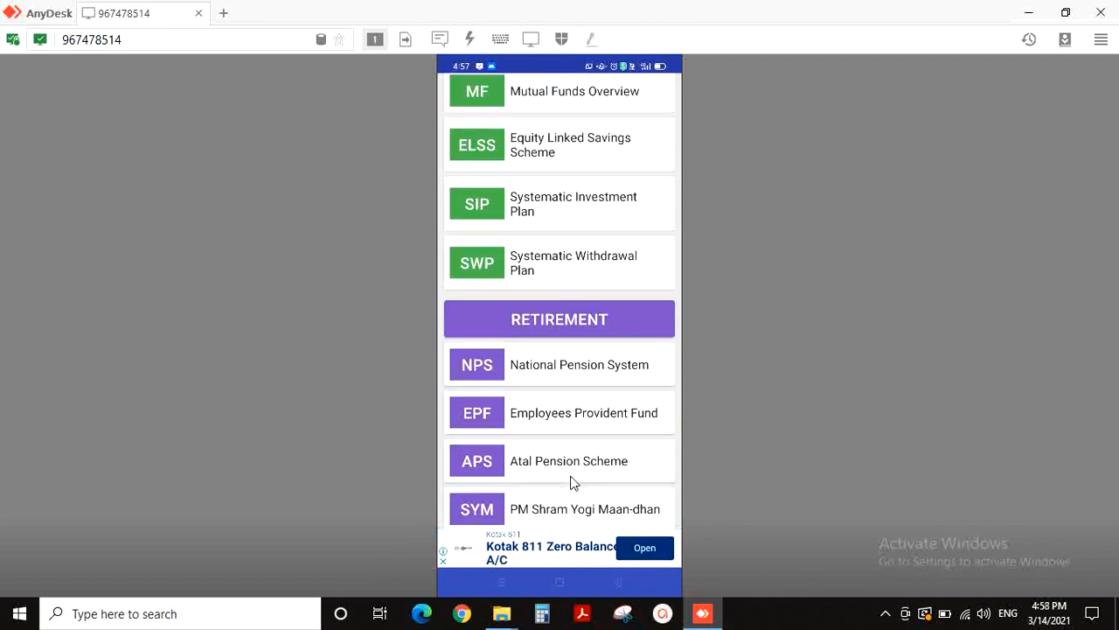
scroll(down, 3)
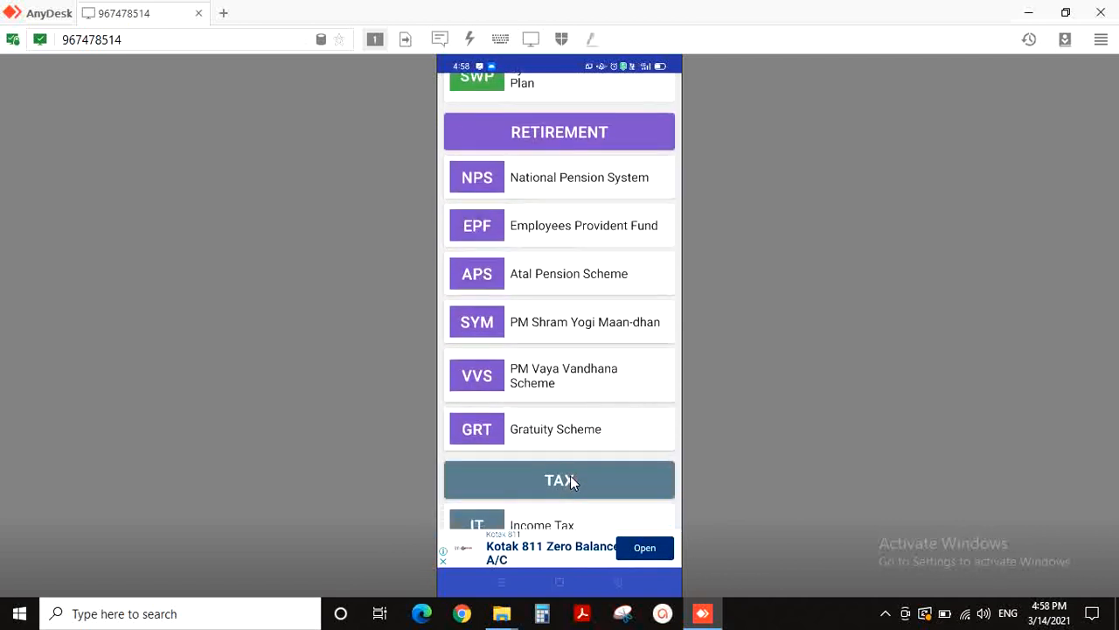
scroll(down, 3)
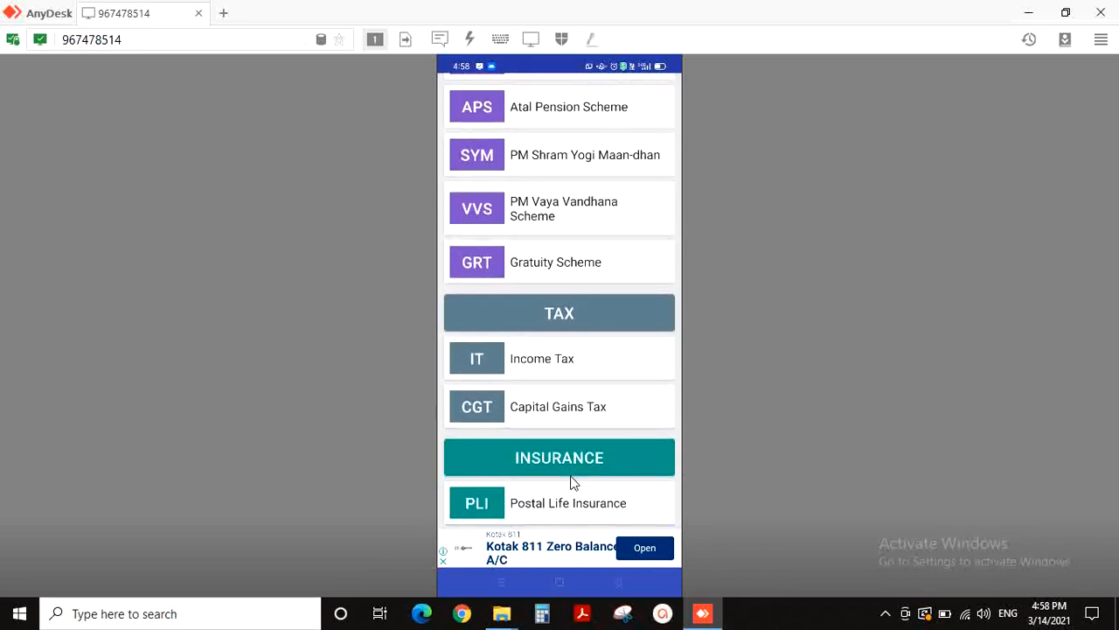
scroll(down, 3)
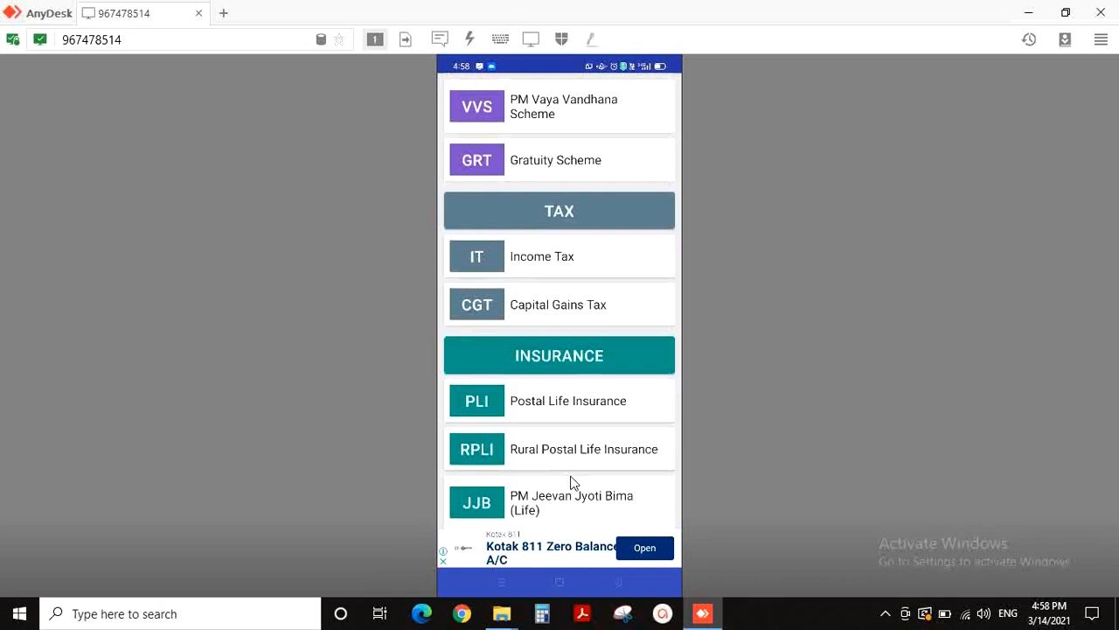
scroll(down, 3)
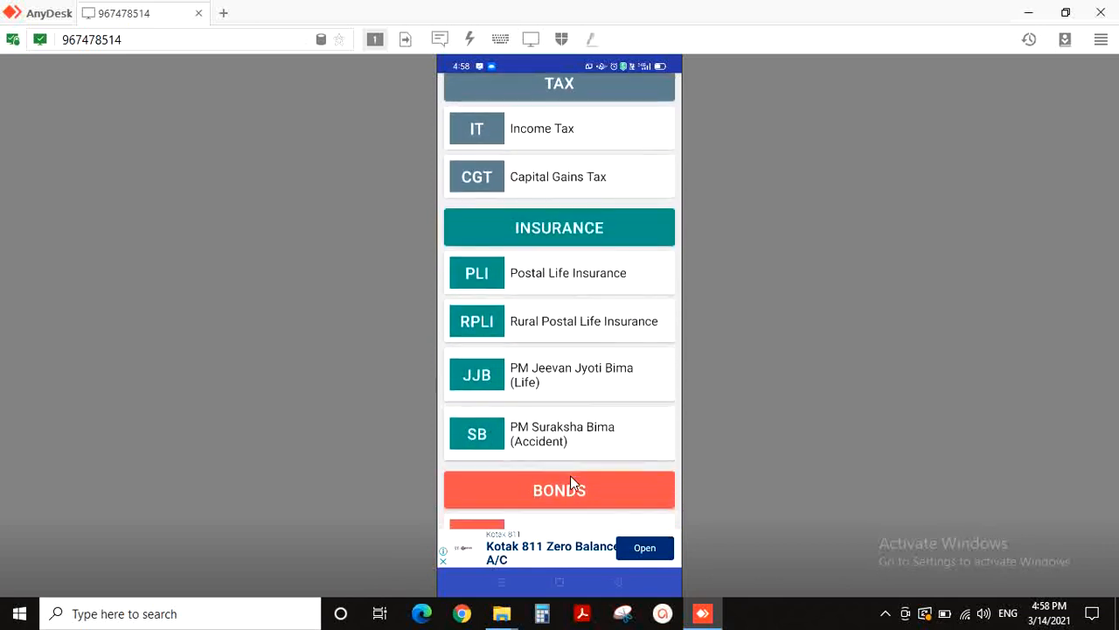
scroll(down, 3)
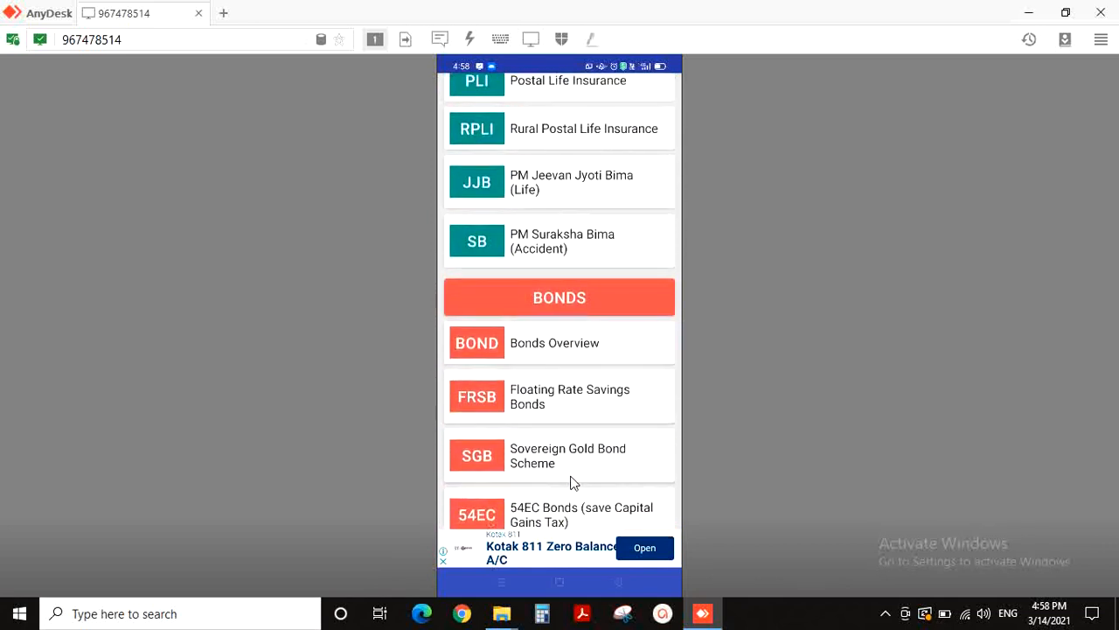
scroll(down, 3)
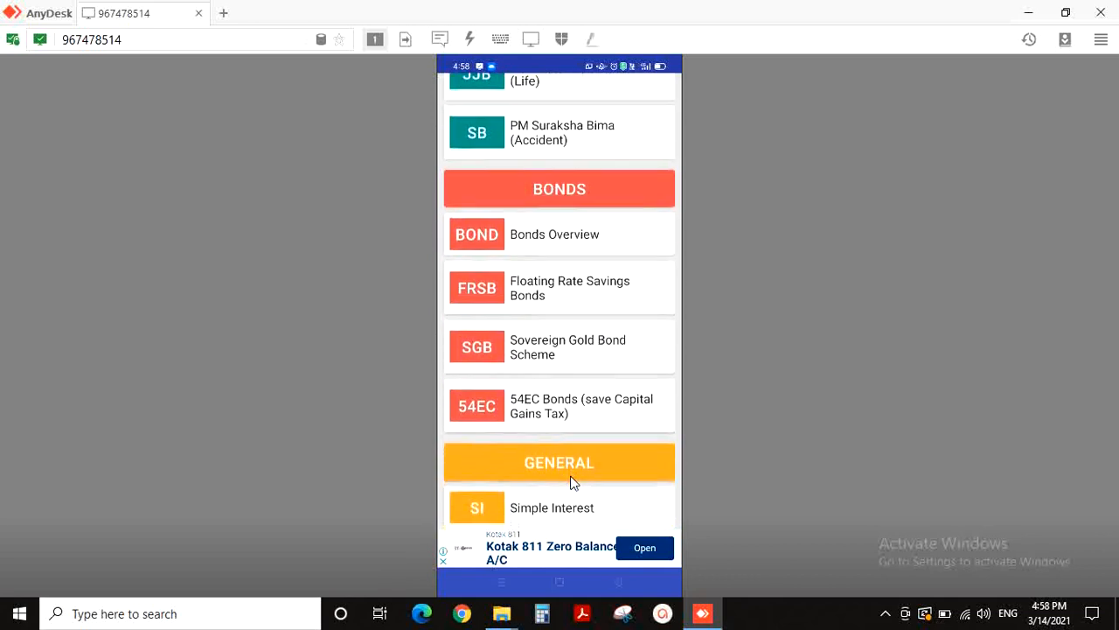
scroll(down, 3)
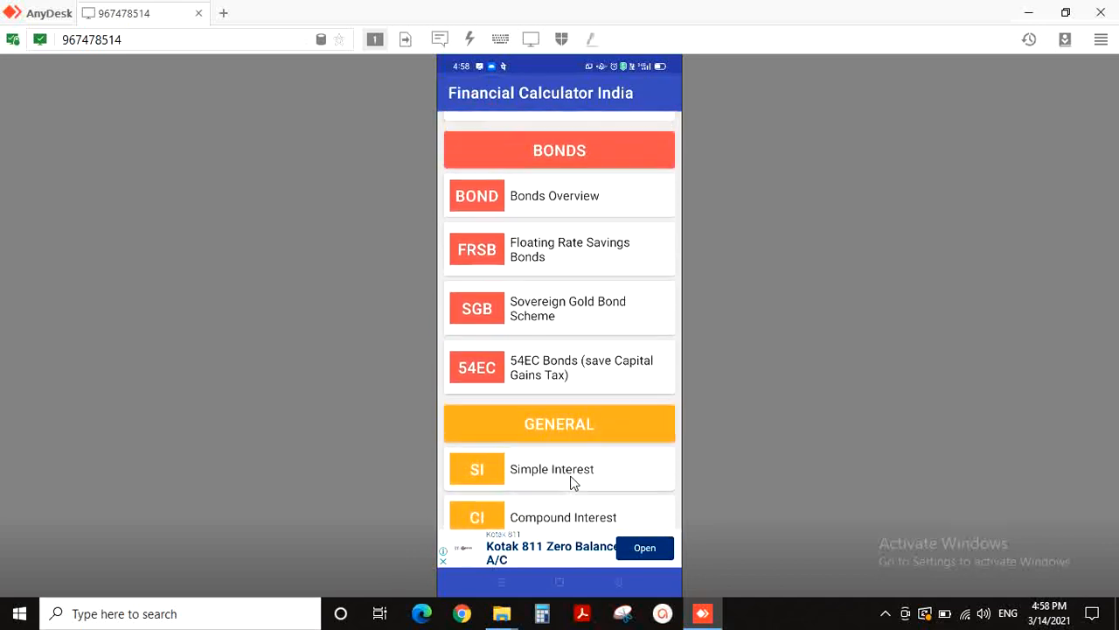
scroll(down, 3)
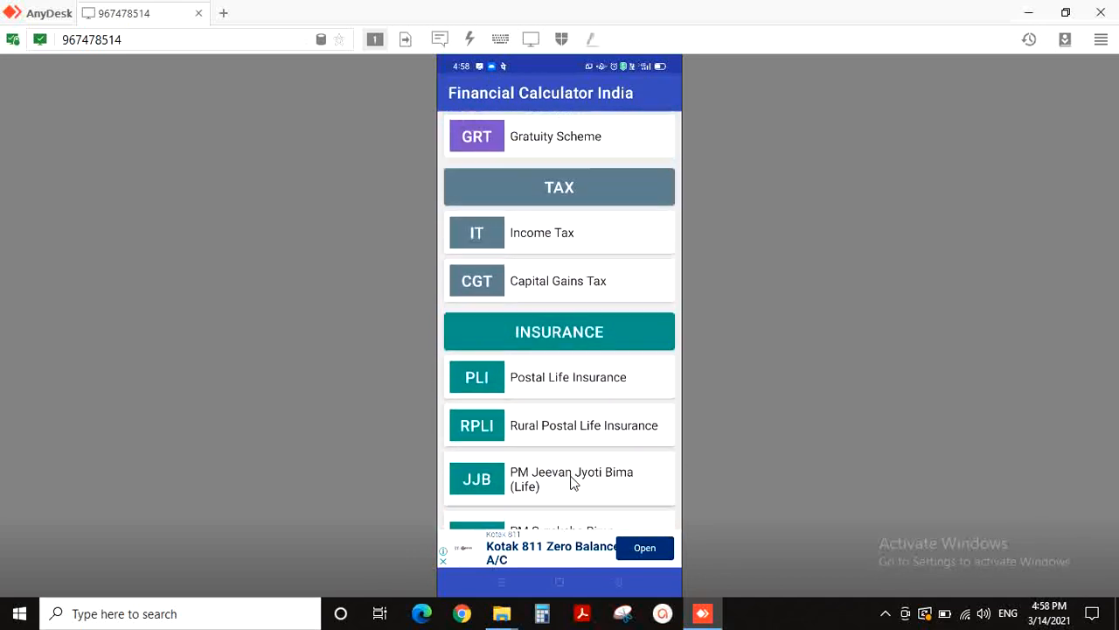
scroll(down, 3)
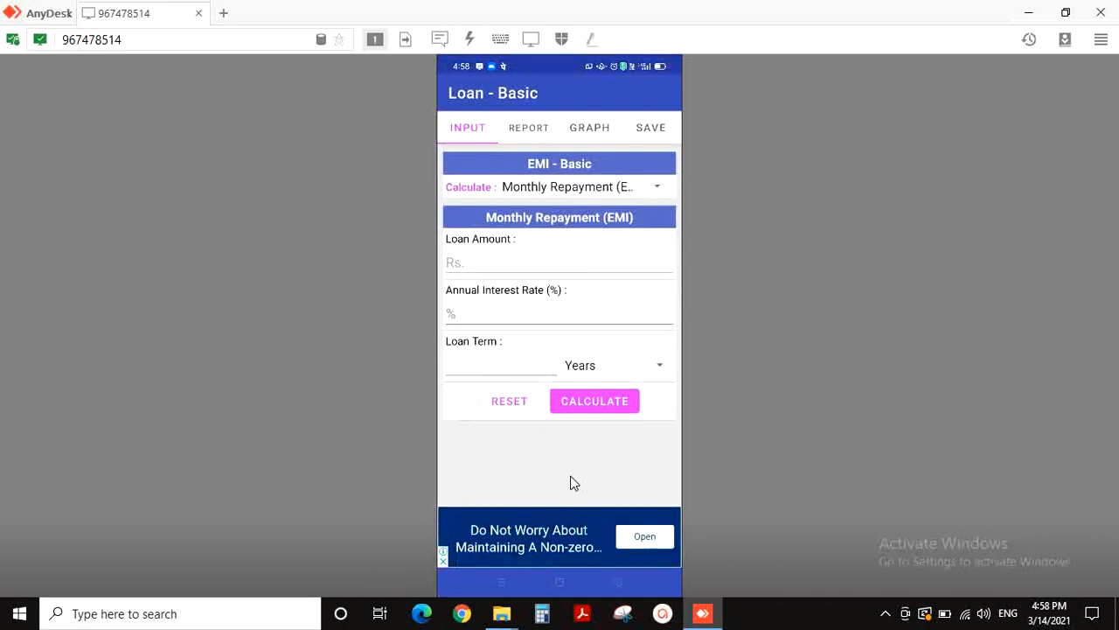
Step: Calculate the Loan-Basic EMI for 1000000 at 12% over 5 years, giving about Rs. 22,244.45 monthly
click(559, 263)
text(1000000)
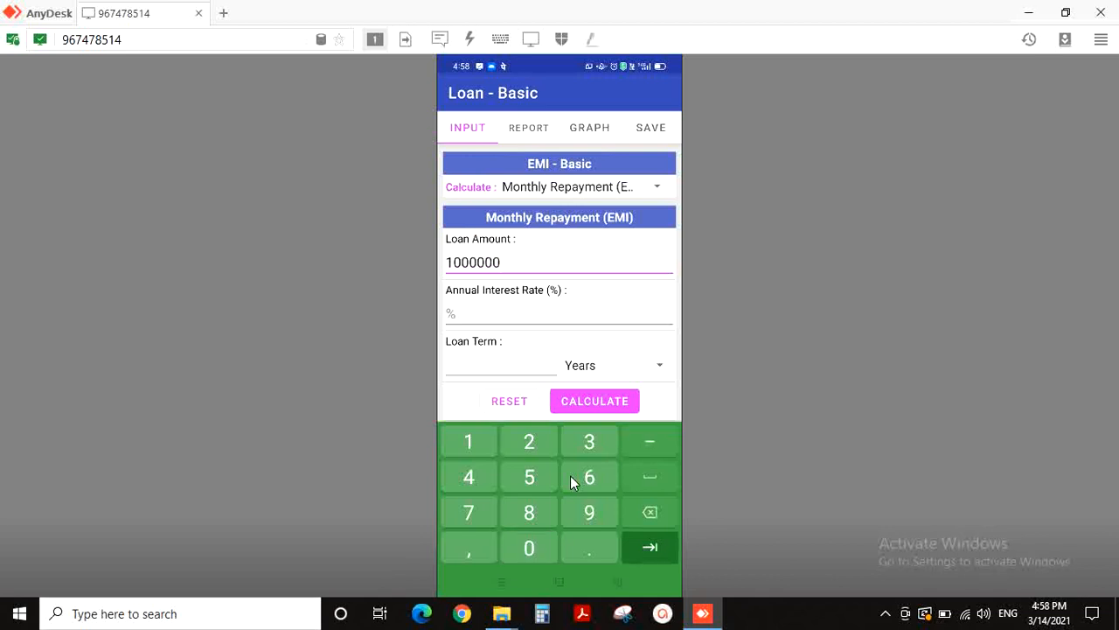
click(560, 311)
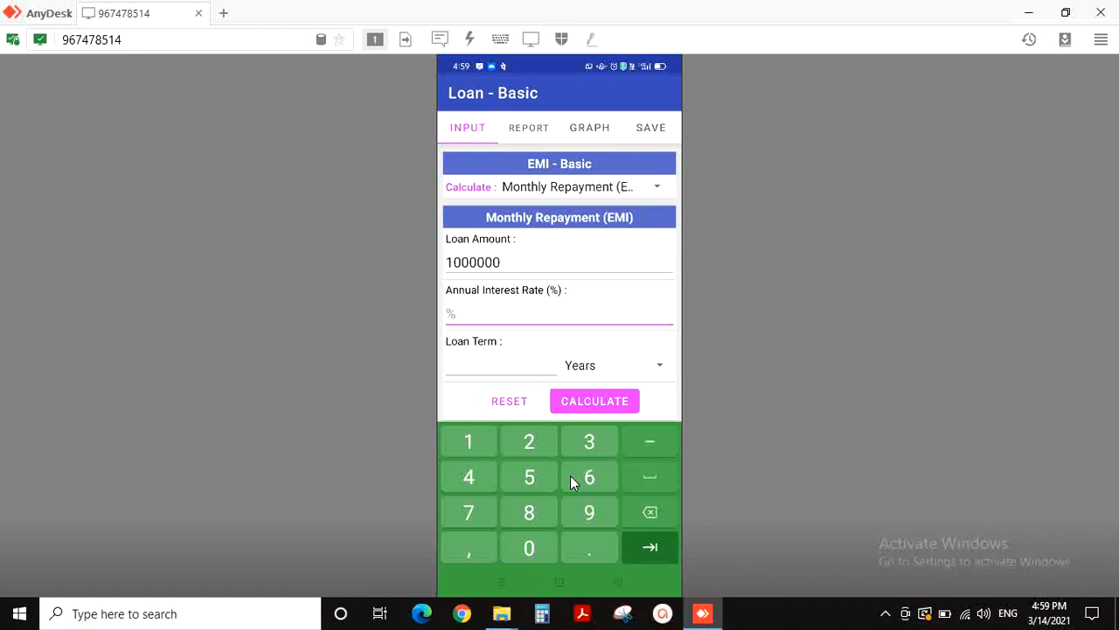
text(12)
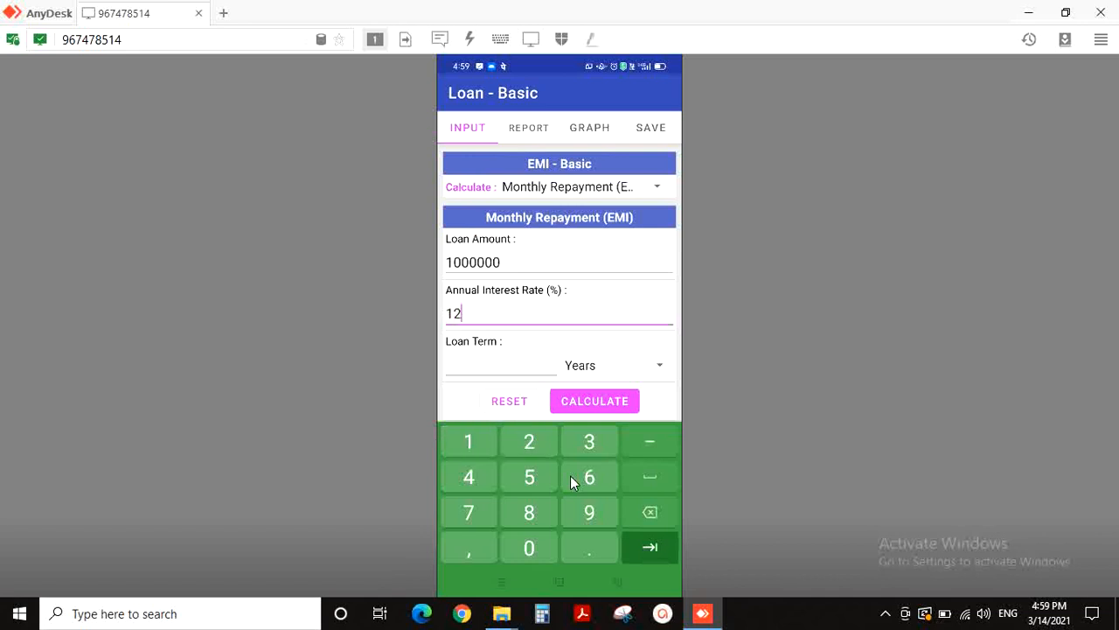
click(500, 366)
text(5)
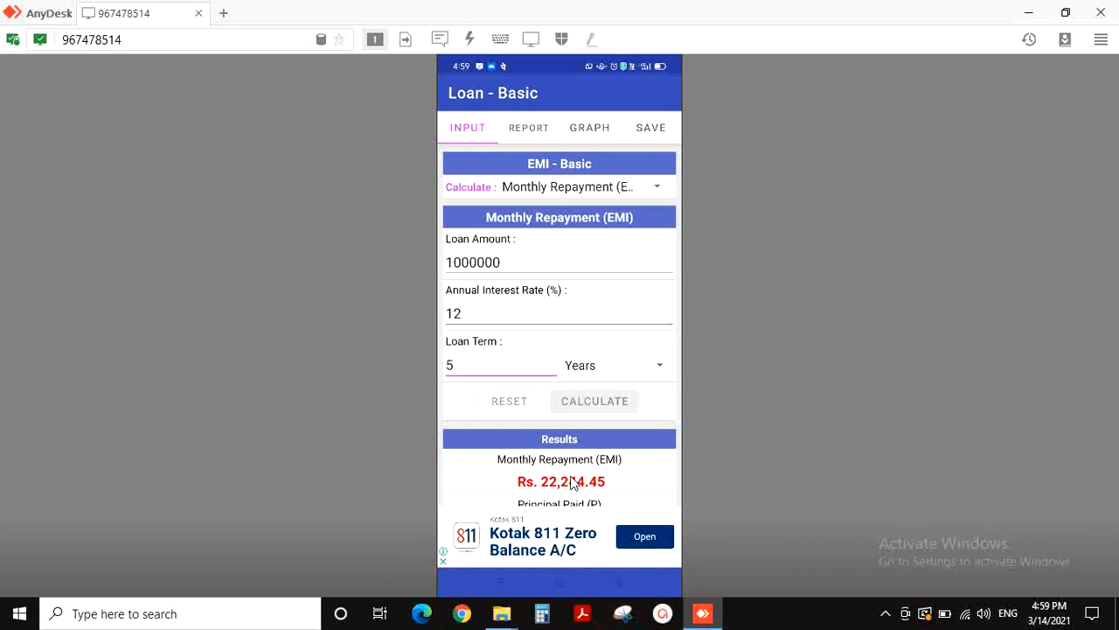
click(595, 401)
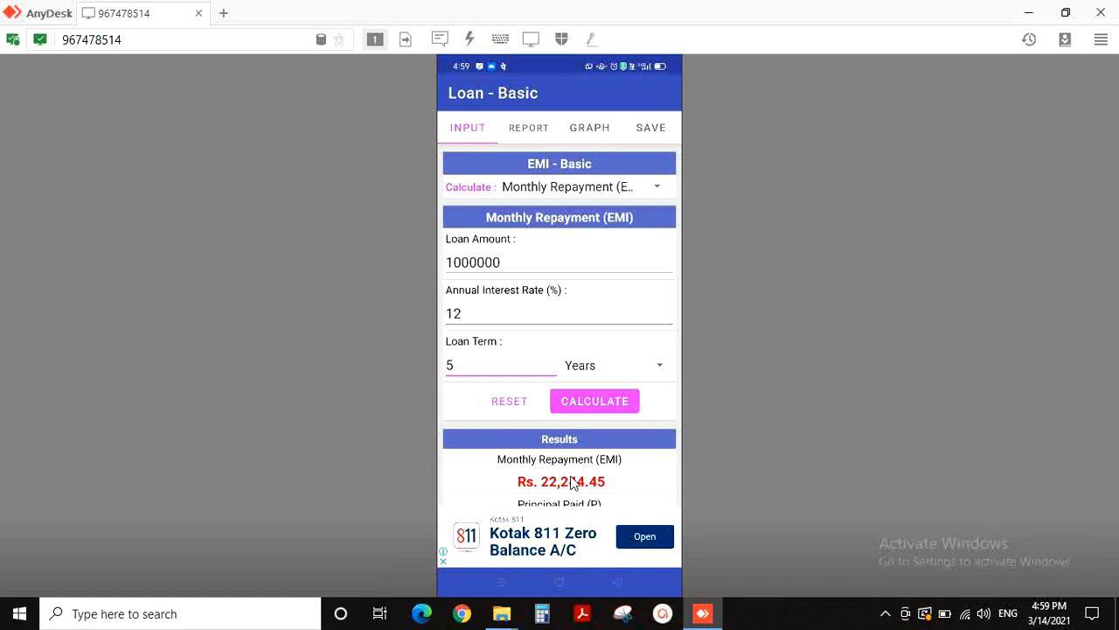
Step: Review the EMI, Rs. 3,34,666.86 interest and Rs. 13,34,666.86 total, then show the yearly report
scroll(down, 3)
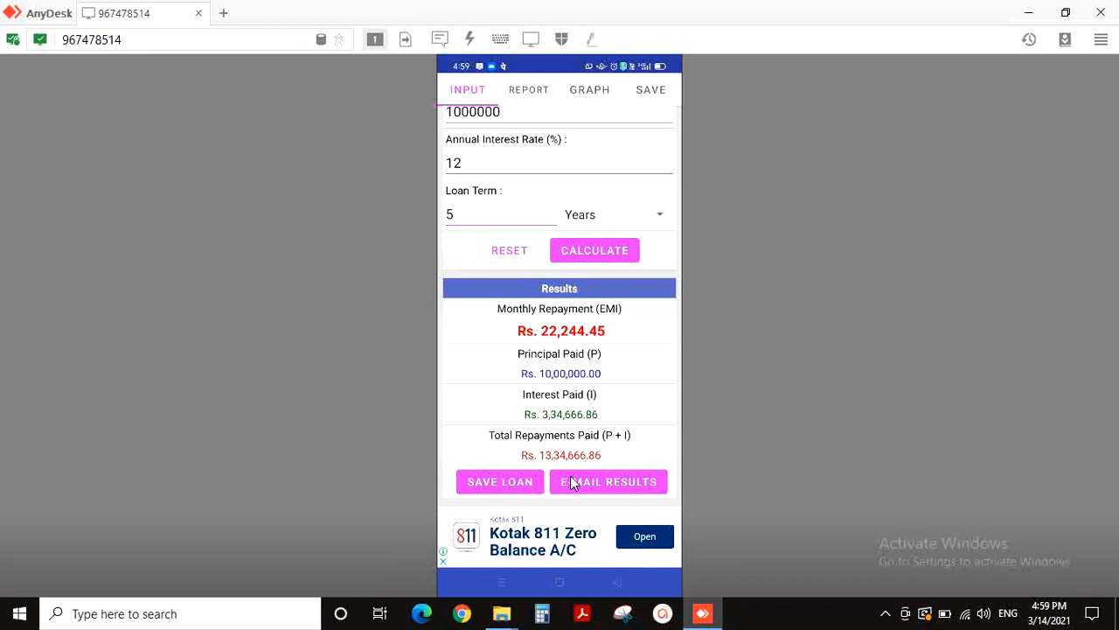
click(500, 213)
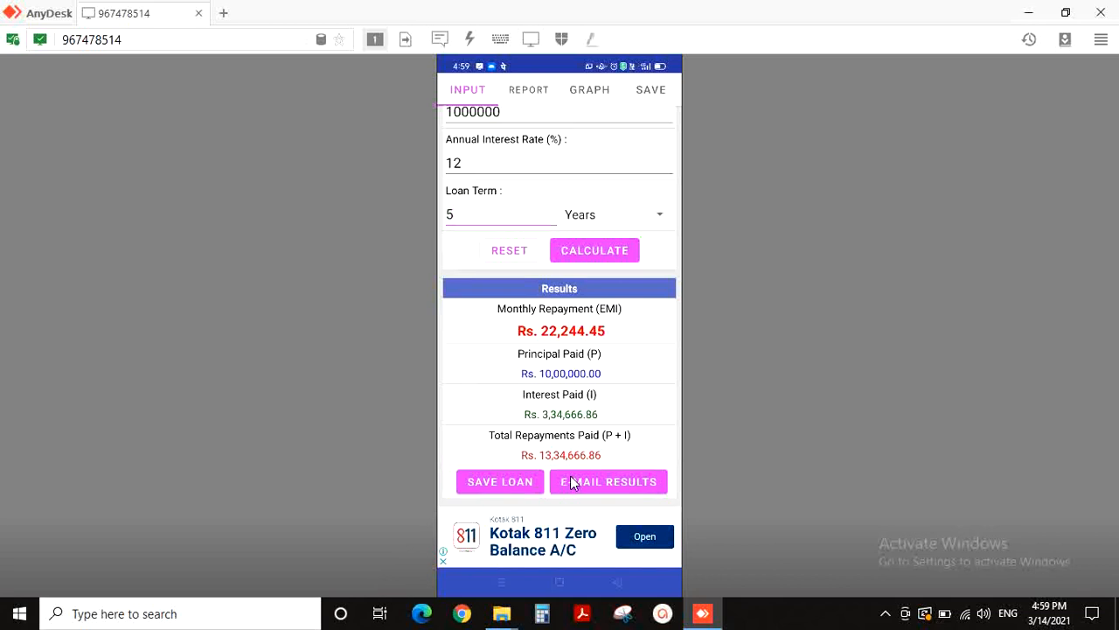
click(500, 214)
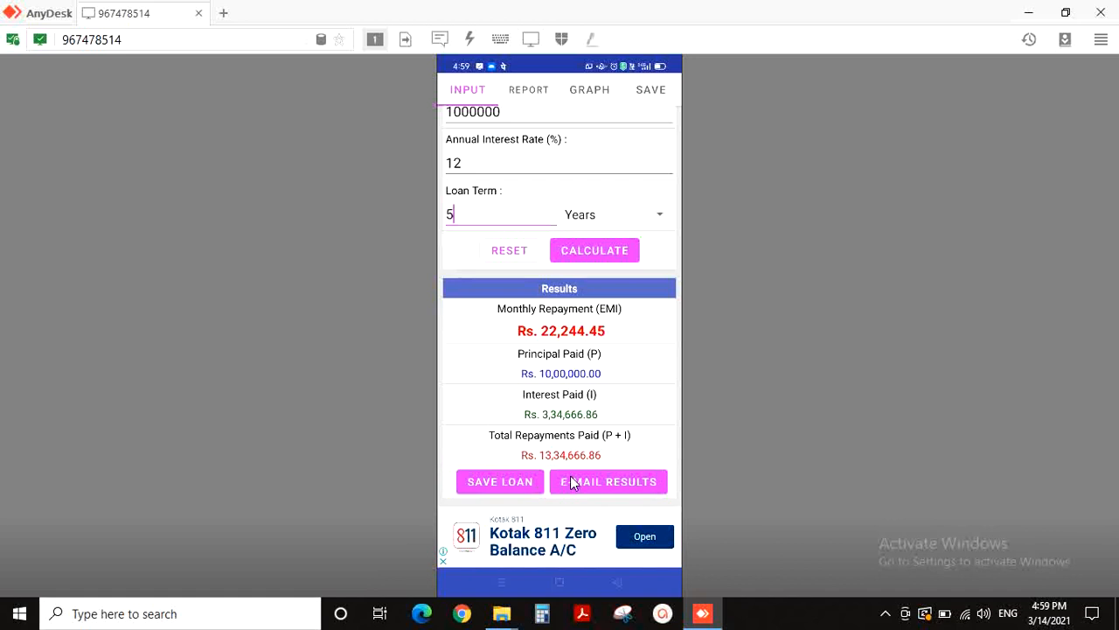
scroll(down, 3)
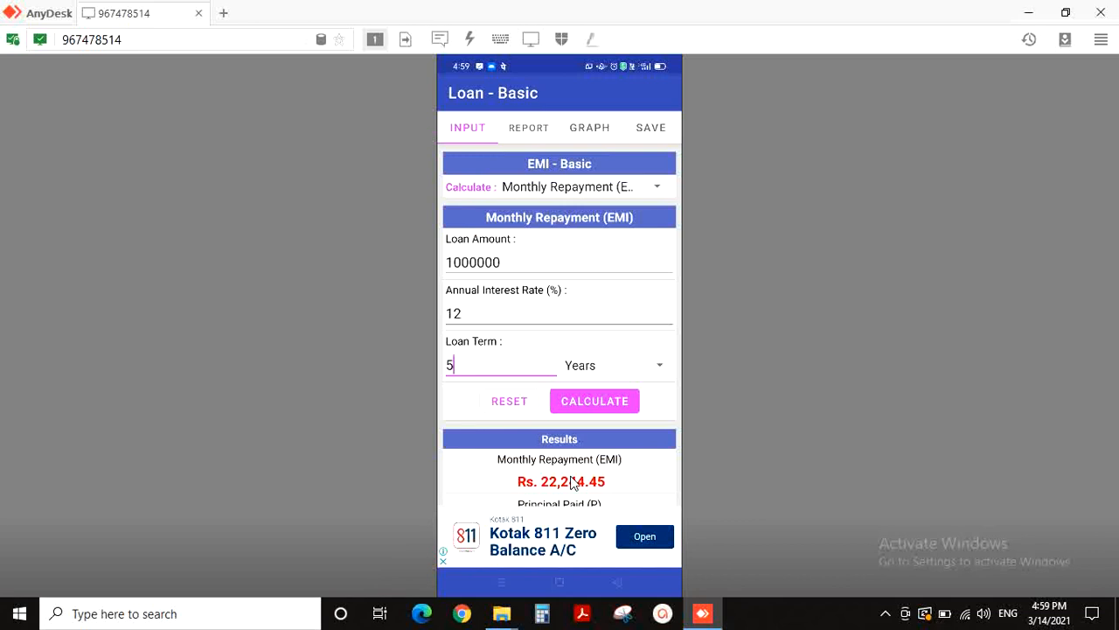
click(528, 126)
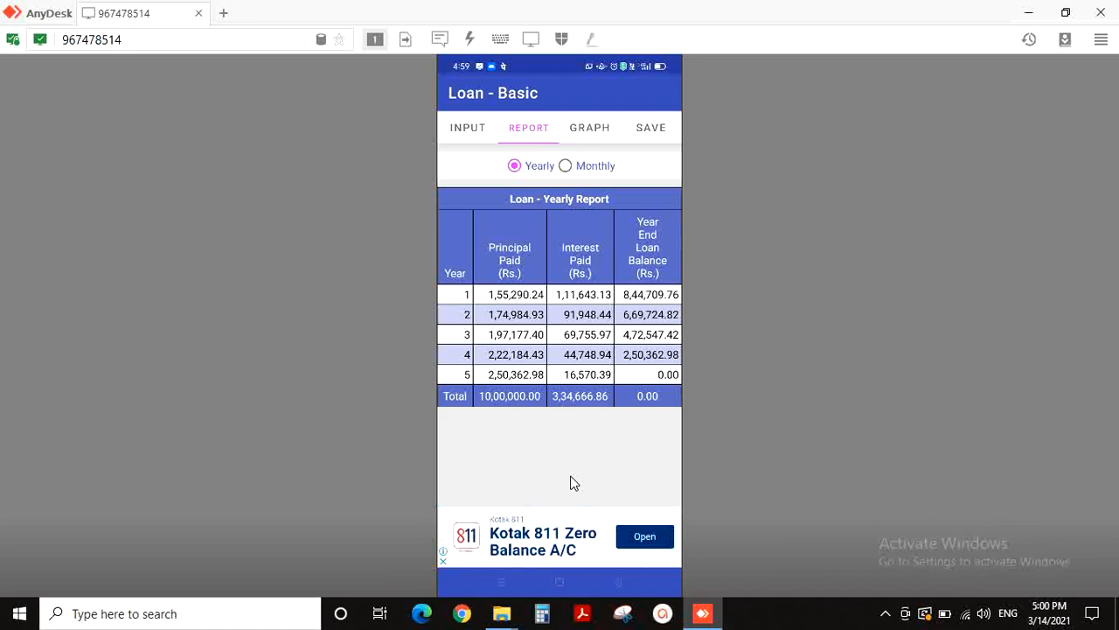
Step: Switch the report to Monthly and scroll its tables through year four
click(567, 164)
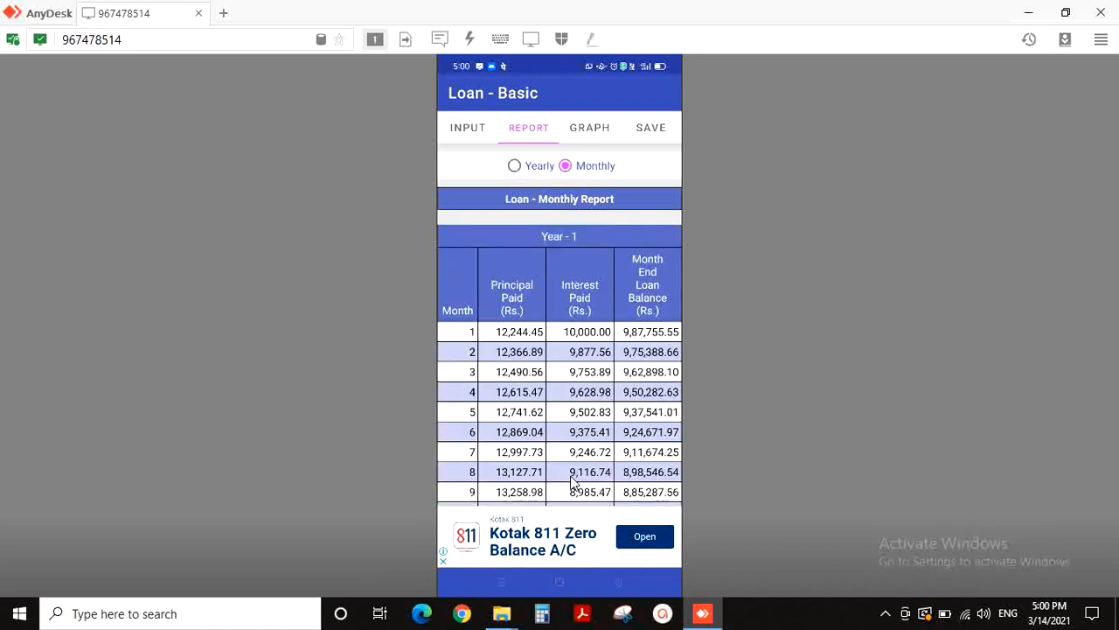
scroll(down, 3)
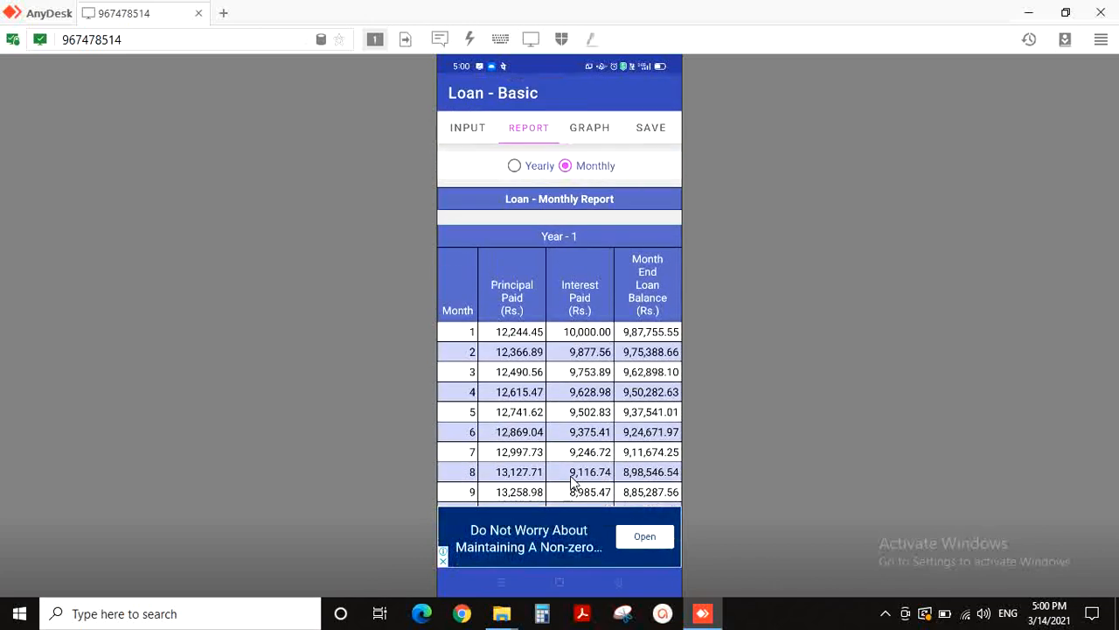
scroll(down, 3)
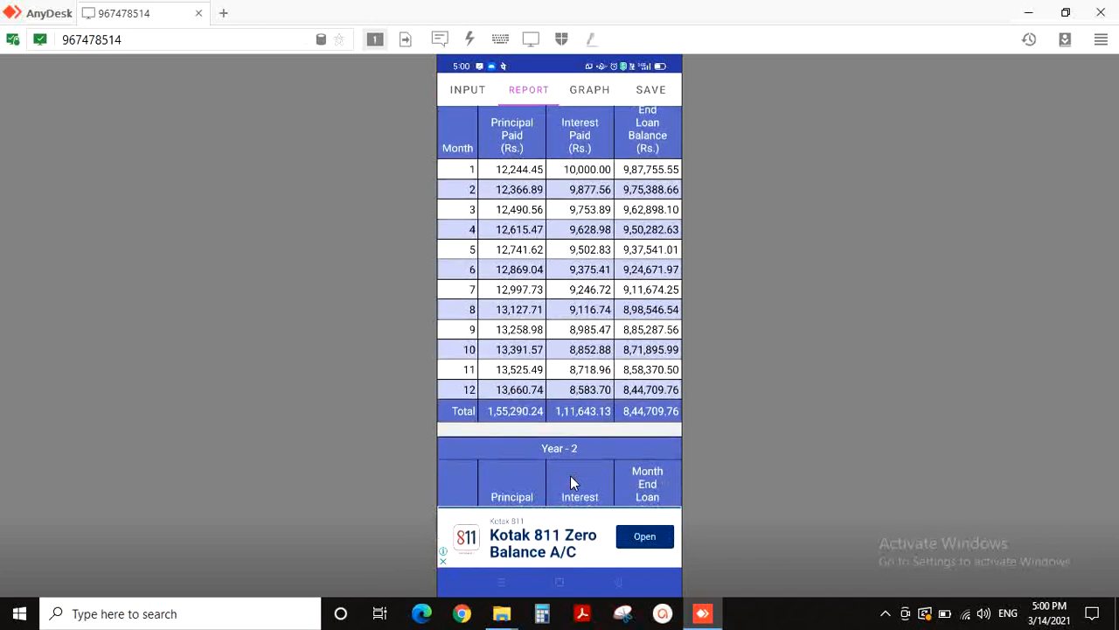
scroll(down, 3)
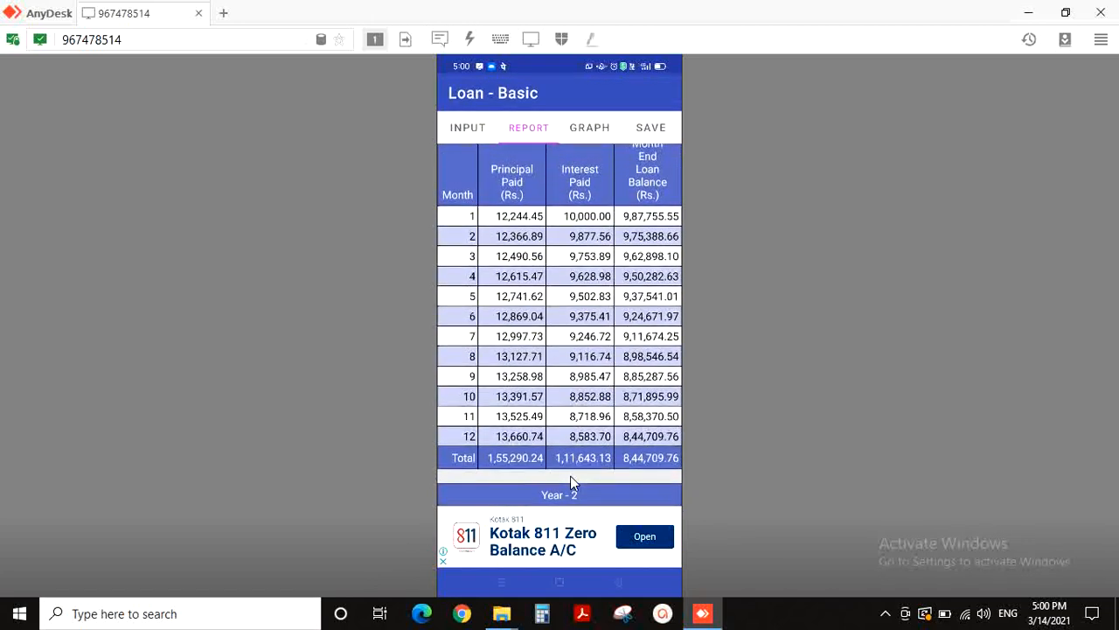
scroll(down, 3)
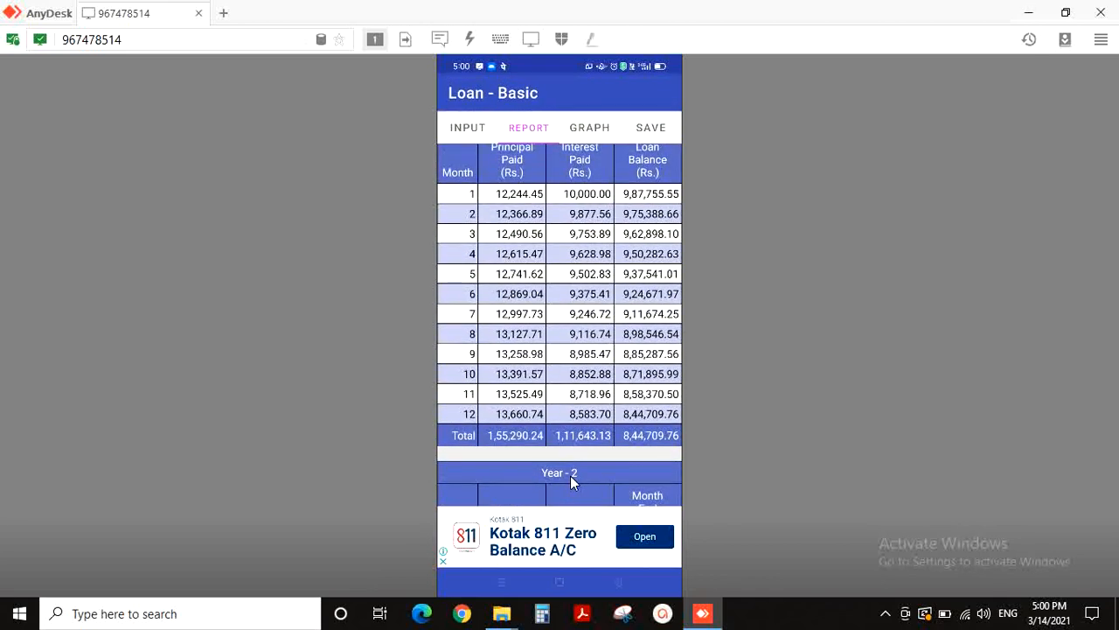
scroll(down, 3)
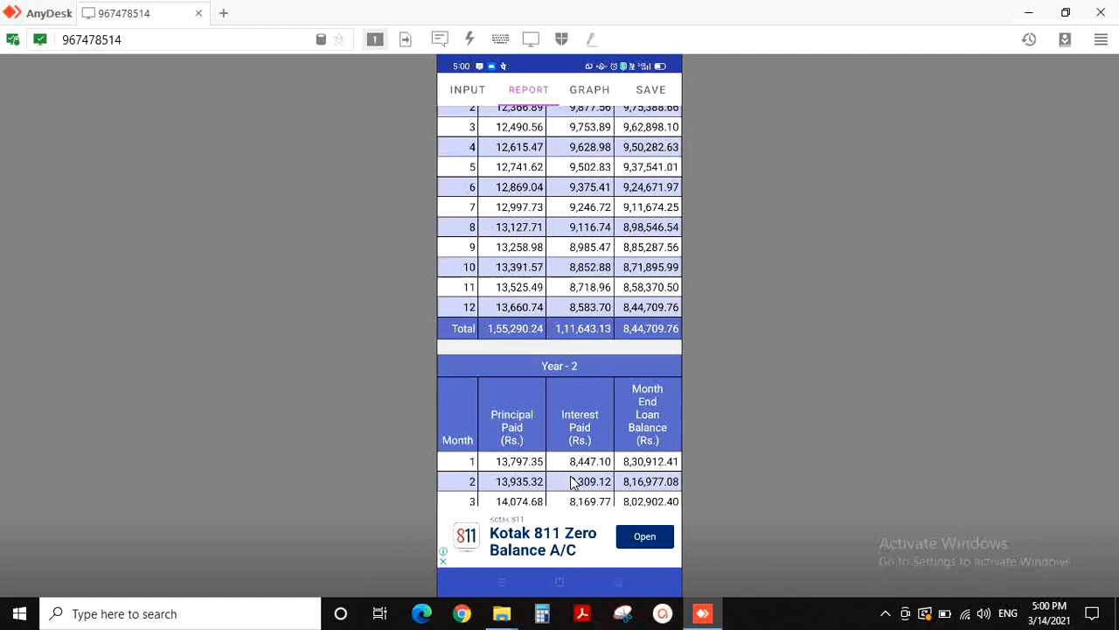
scroll(down, 3)
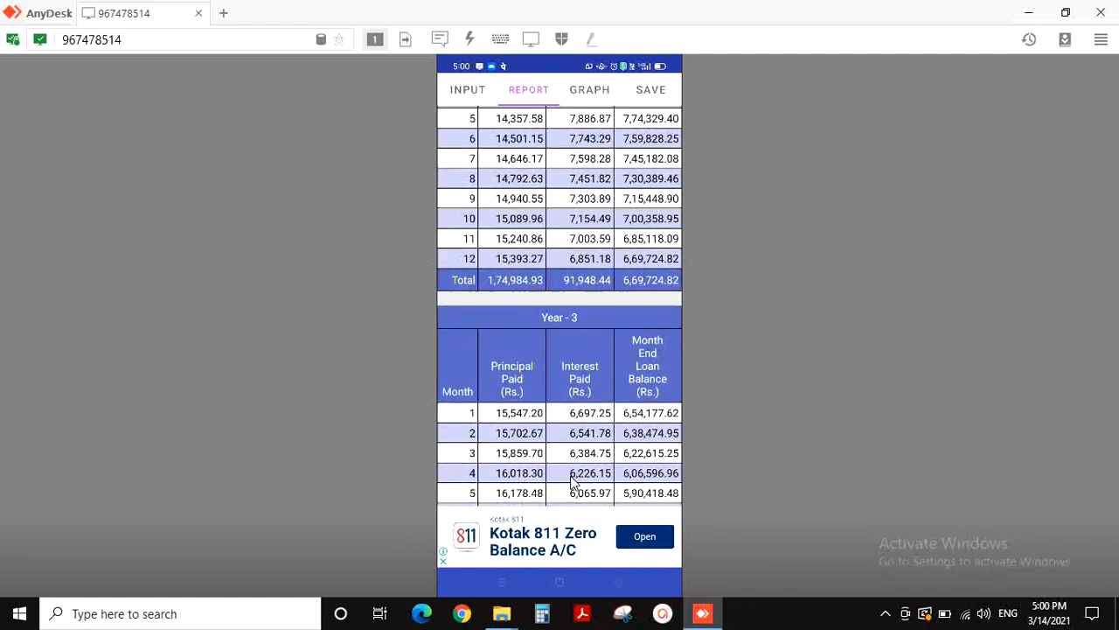
scroll(down, 3)
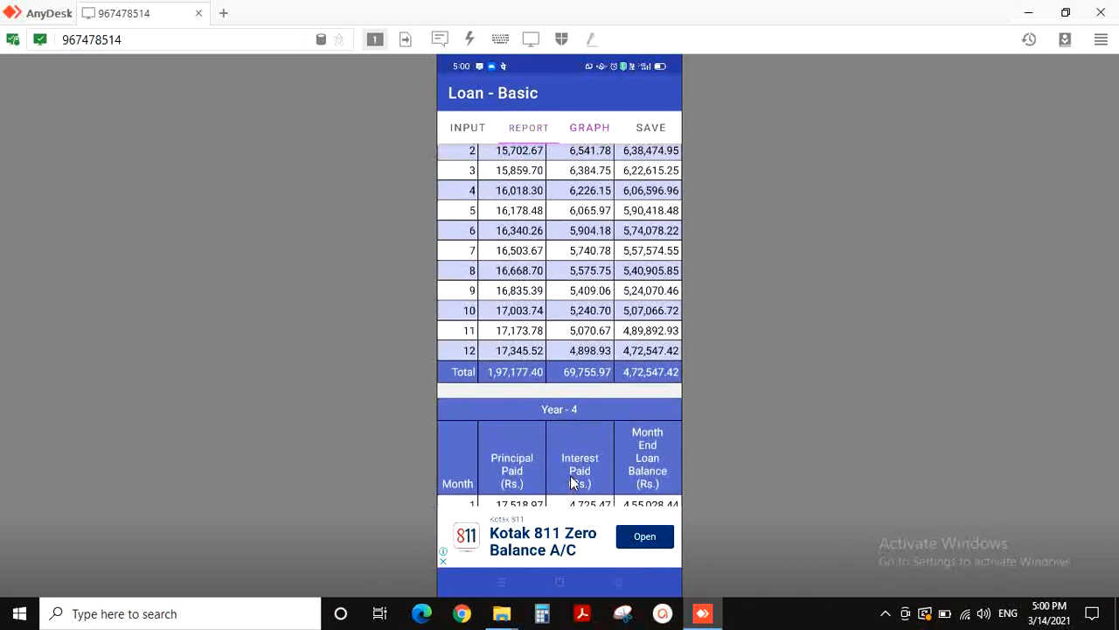
Step: Show the Payments pie chart splitting repayment into principal and interest
click(590, 126)
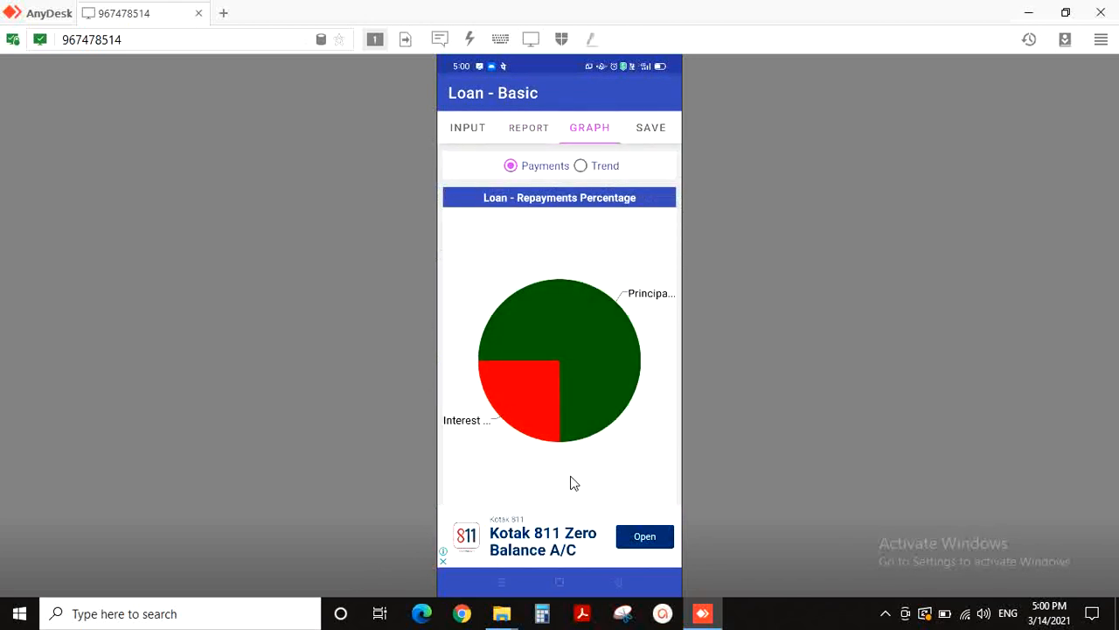